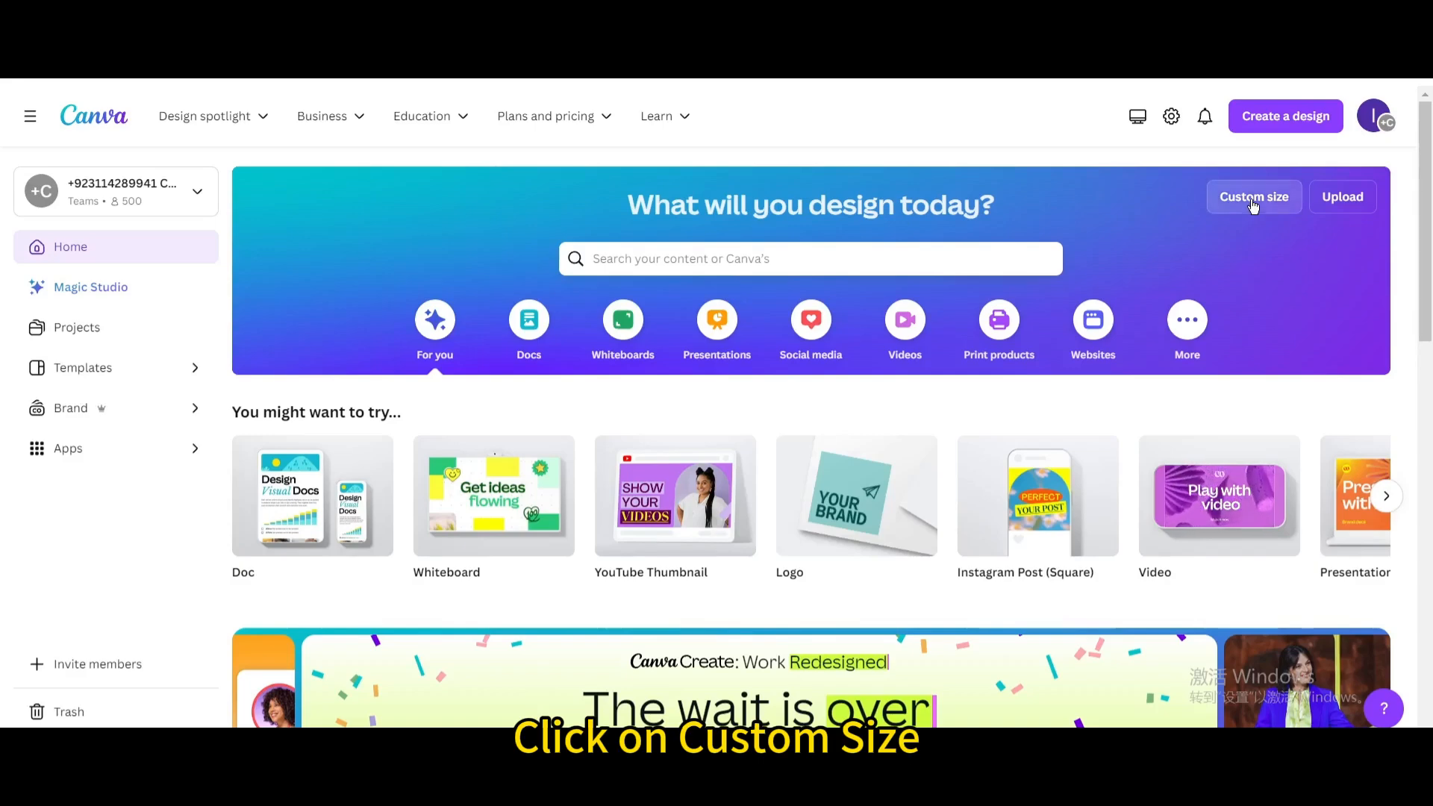
Create a new blank design at the recent 1000 × 1000 px custom size.
click(1253, 197)
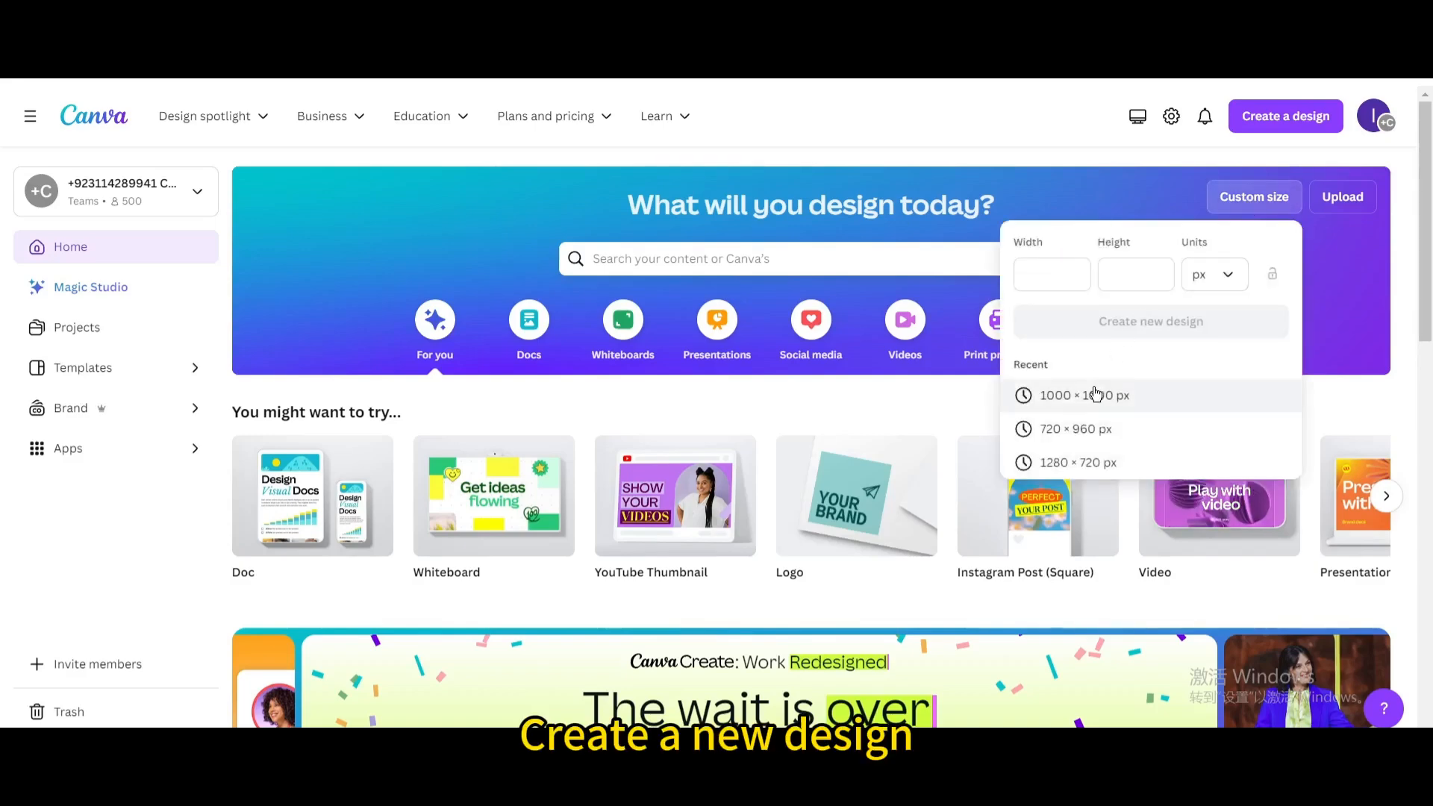
click(1084, 395)
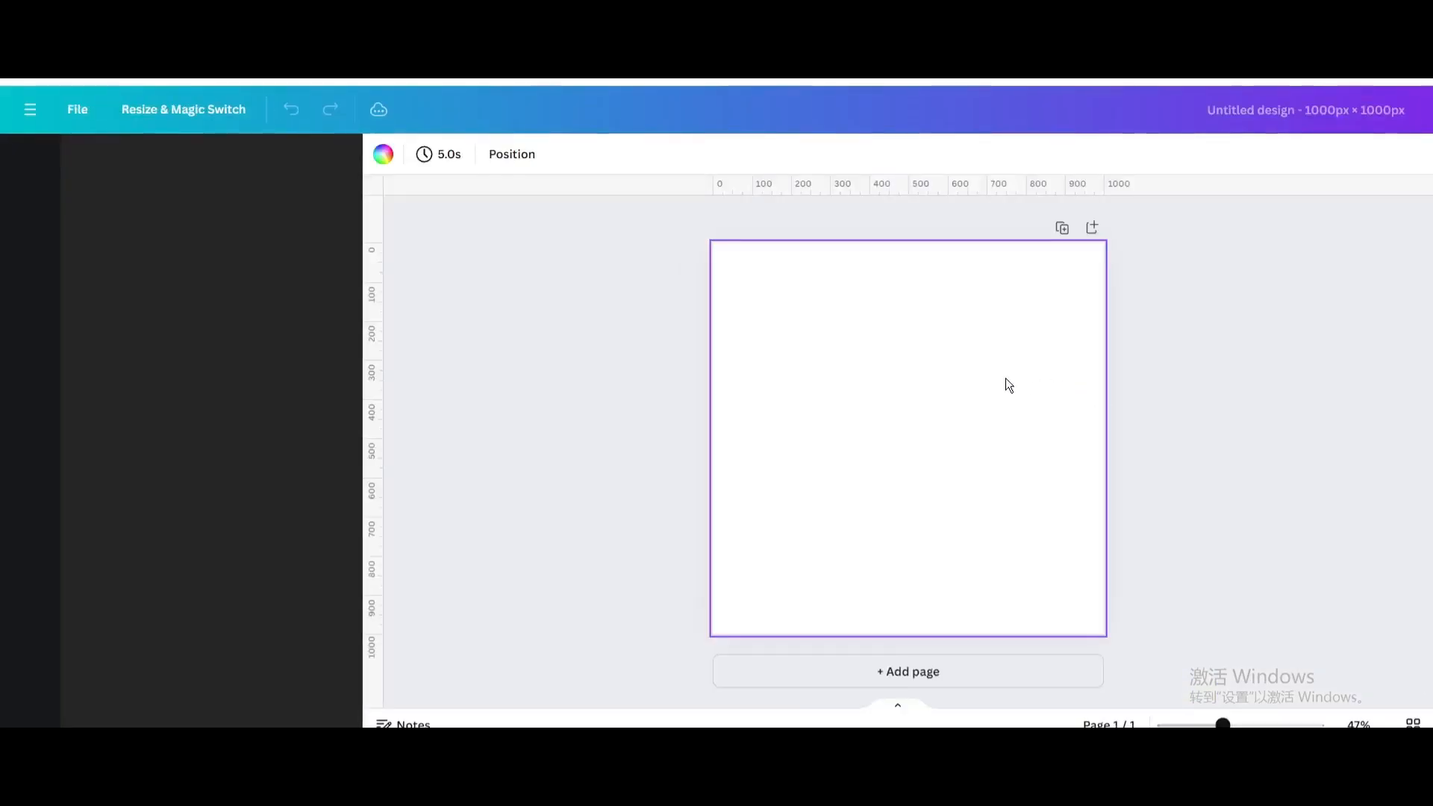
Add the red sports car image from the Elements library's Recently used to the page.
click(30, 163)
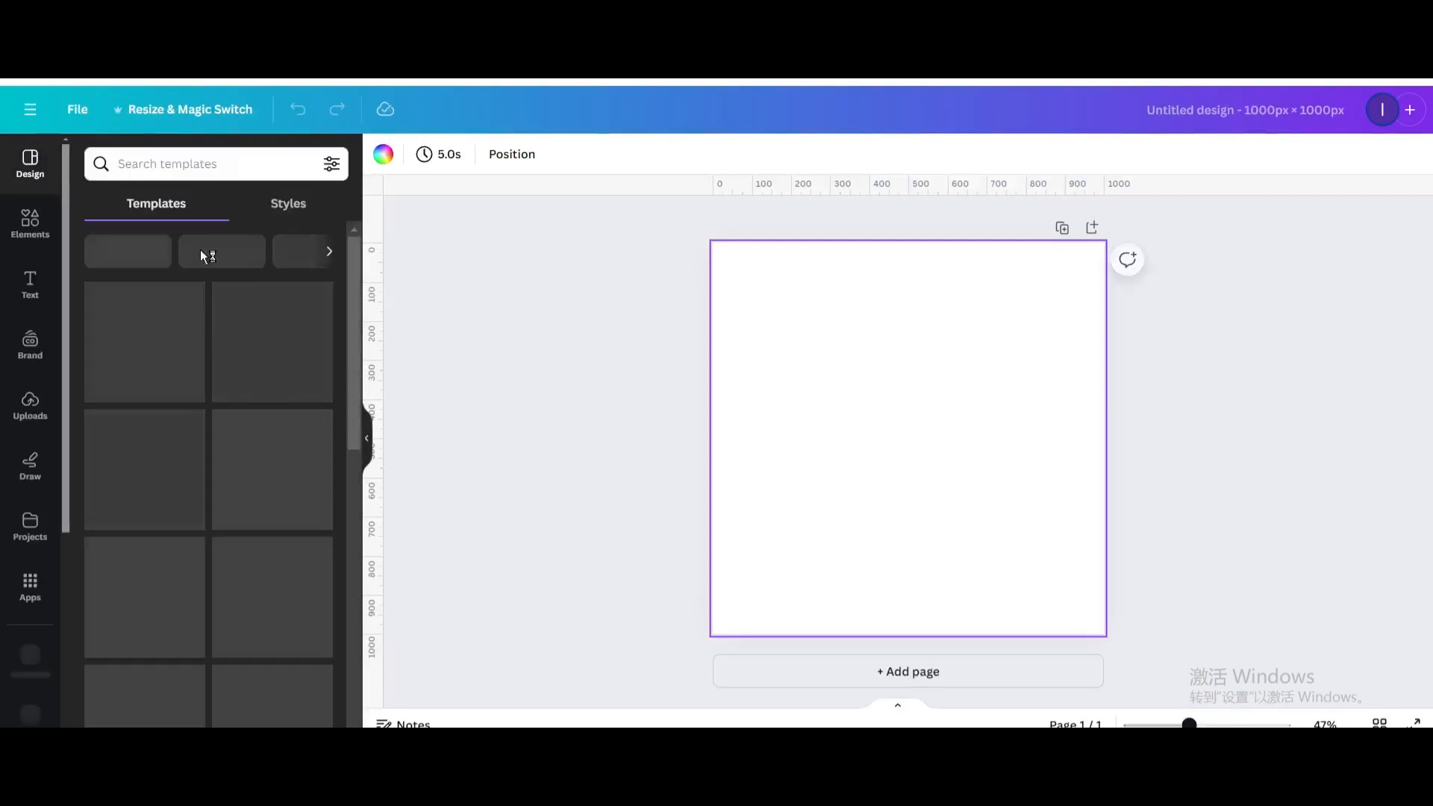
click(29, 224)
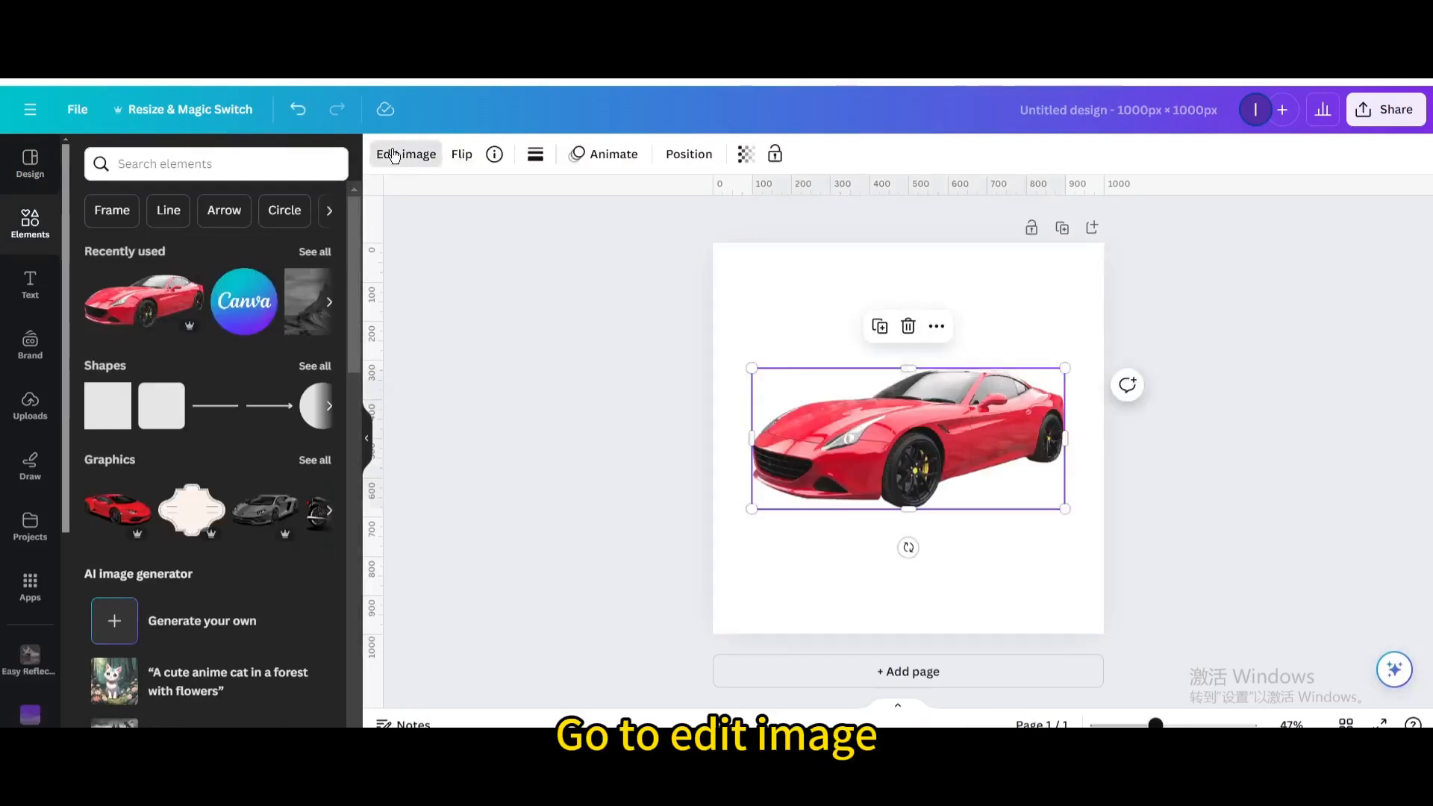
Open Edit image for the selected car photo.
click(406, 153)
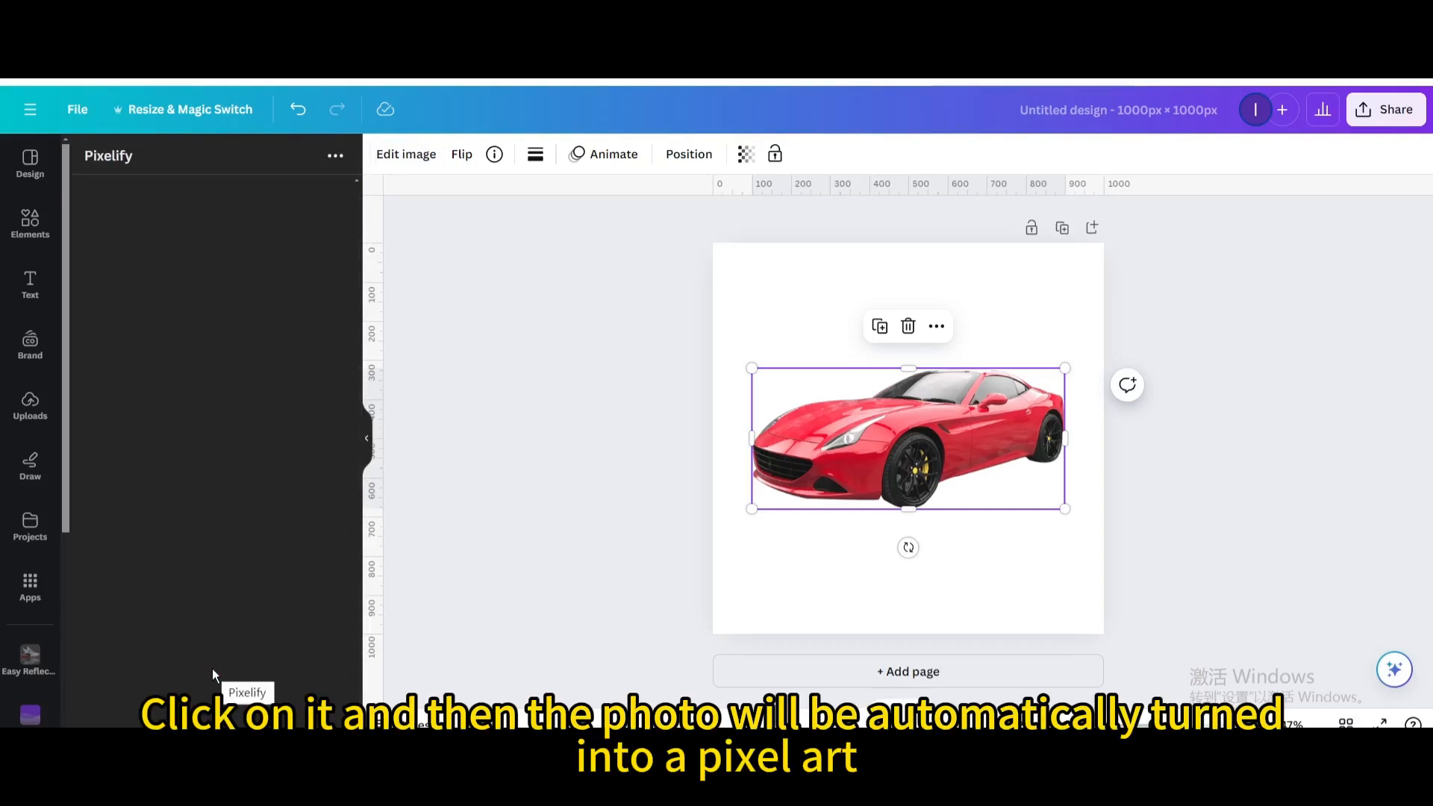
mouse_move(784, 286)
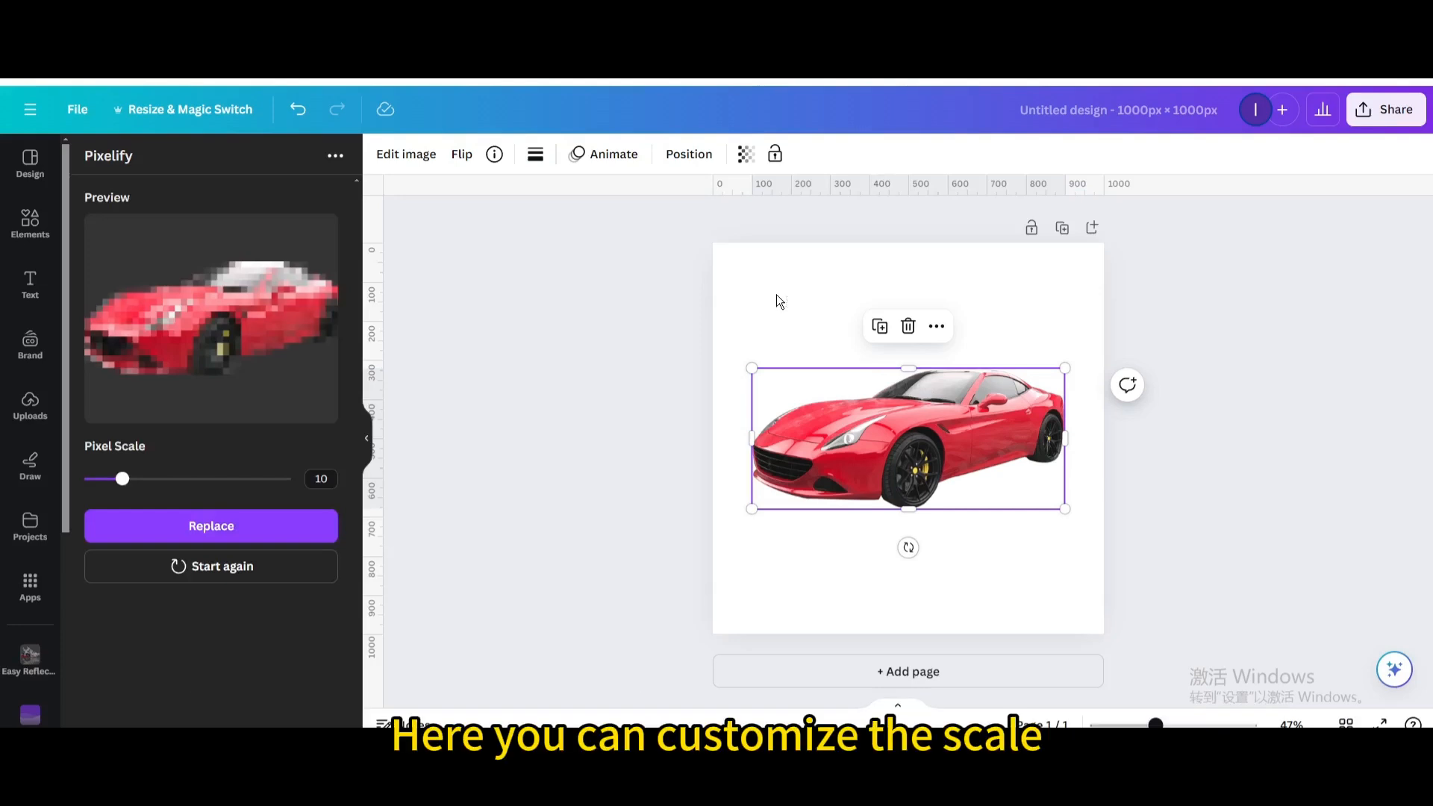
Try several Pixelify pixel scales, settle on 14, and replace the car photo.
drag(123, 478, 130, 478)
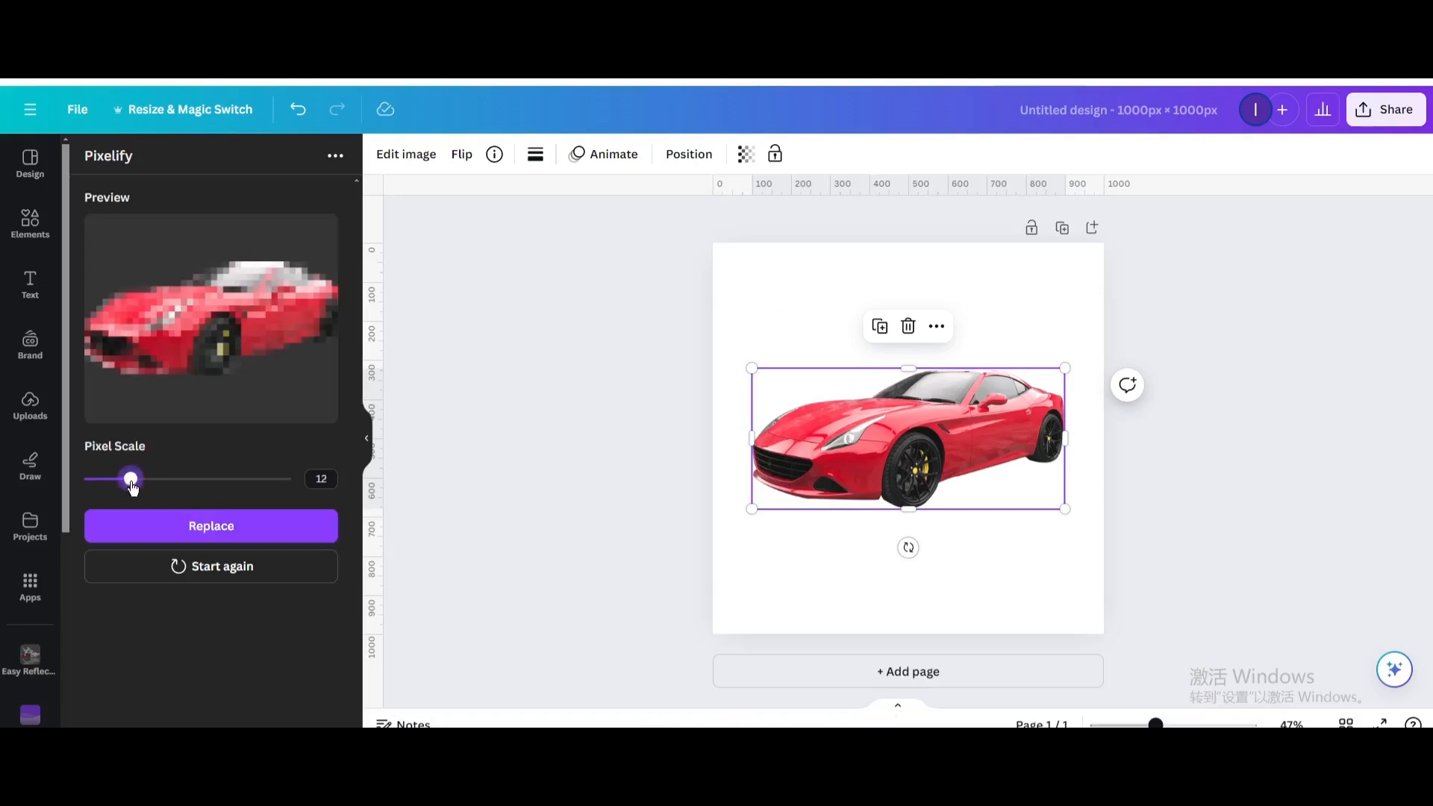
drag(131, 478, 253, 477)
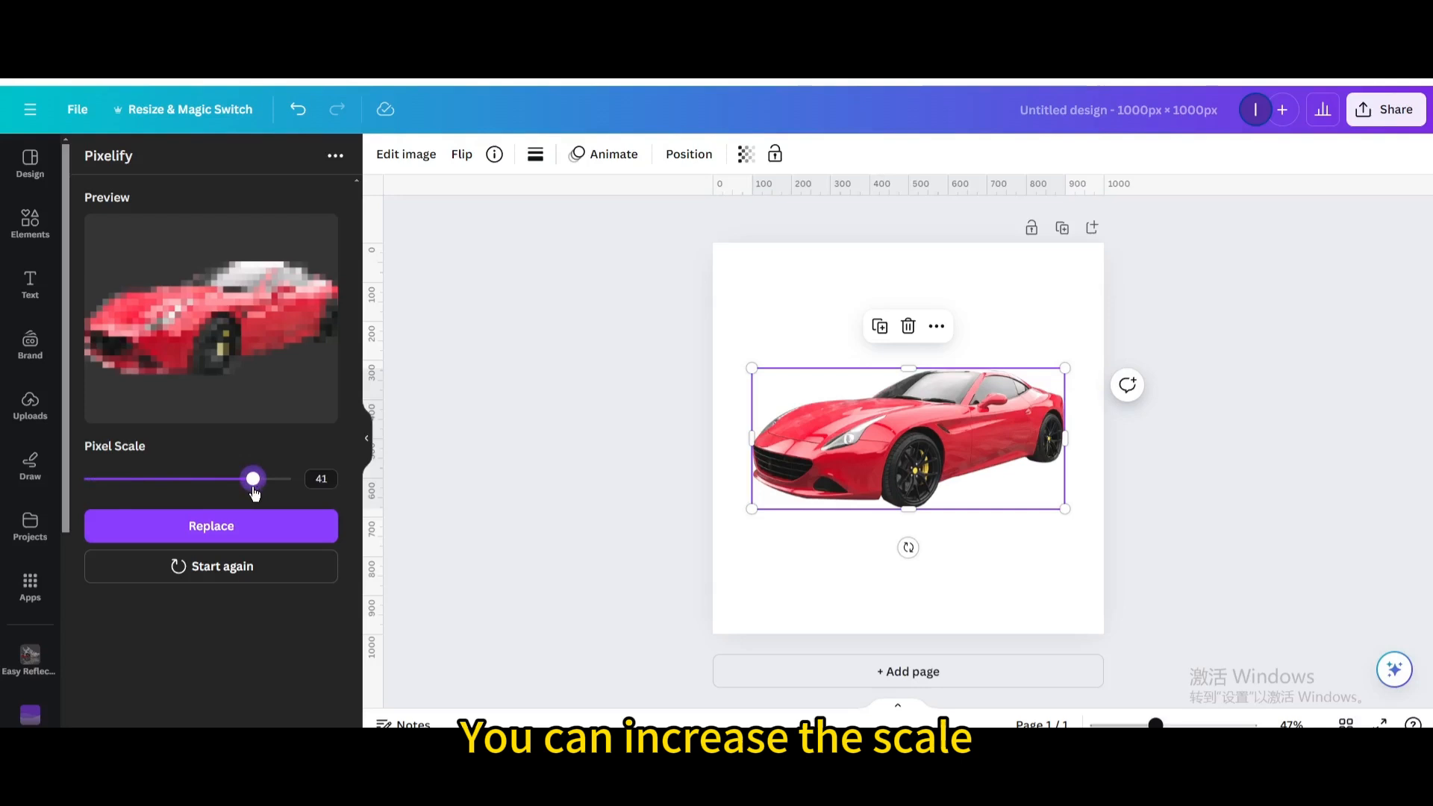
drag(253, 478, 122, 478)
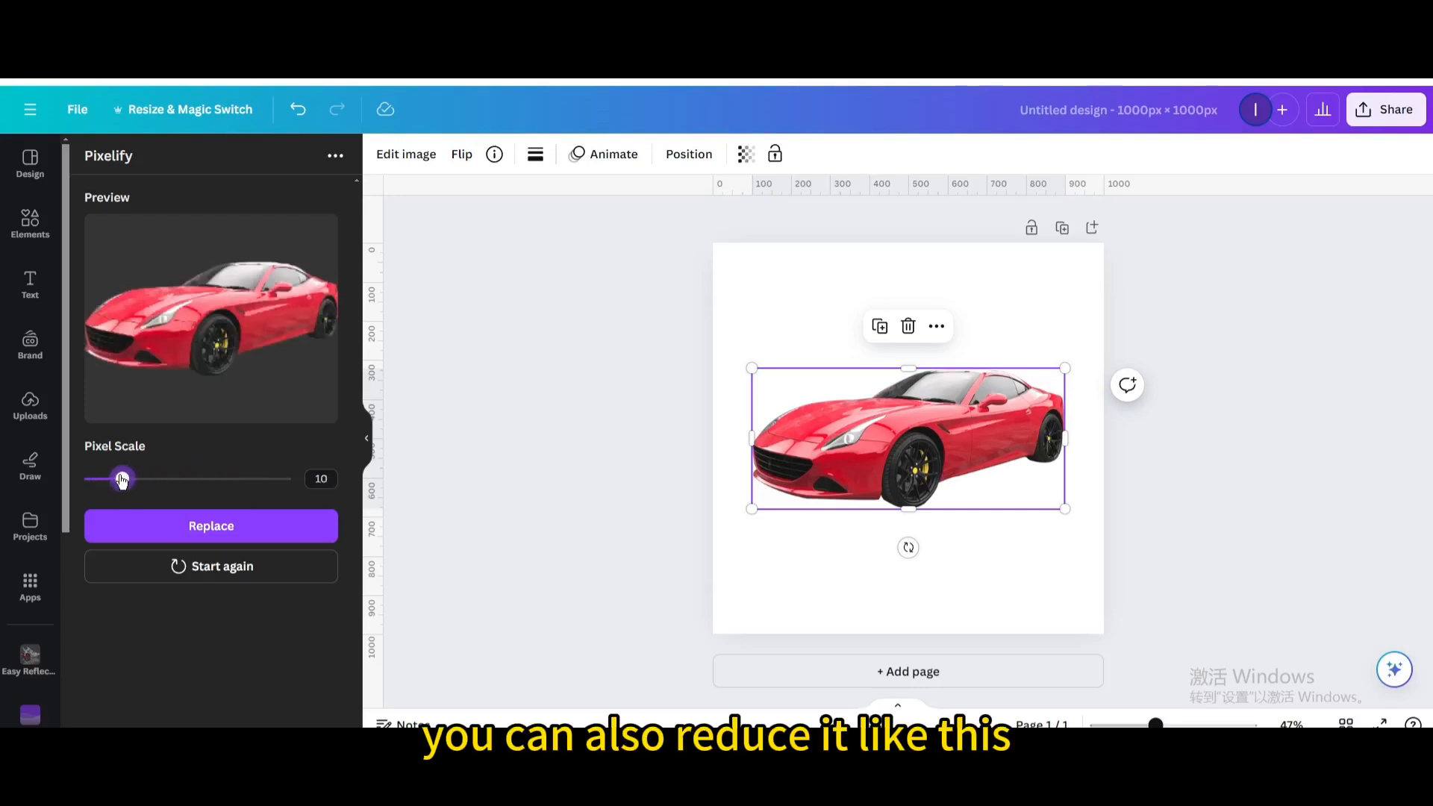
drag(122, 477, 94, 478)
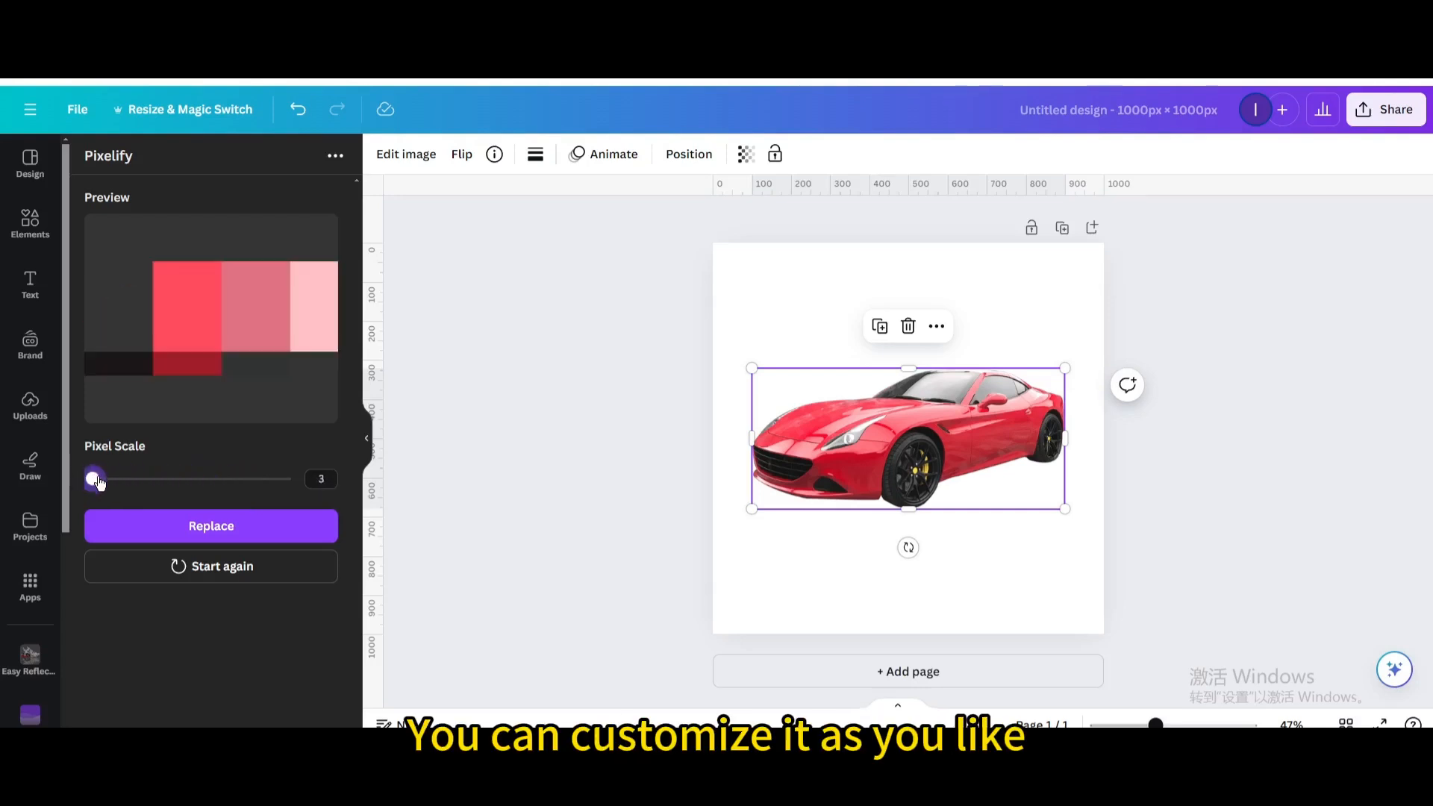
drag(96, 479, 139, 479)
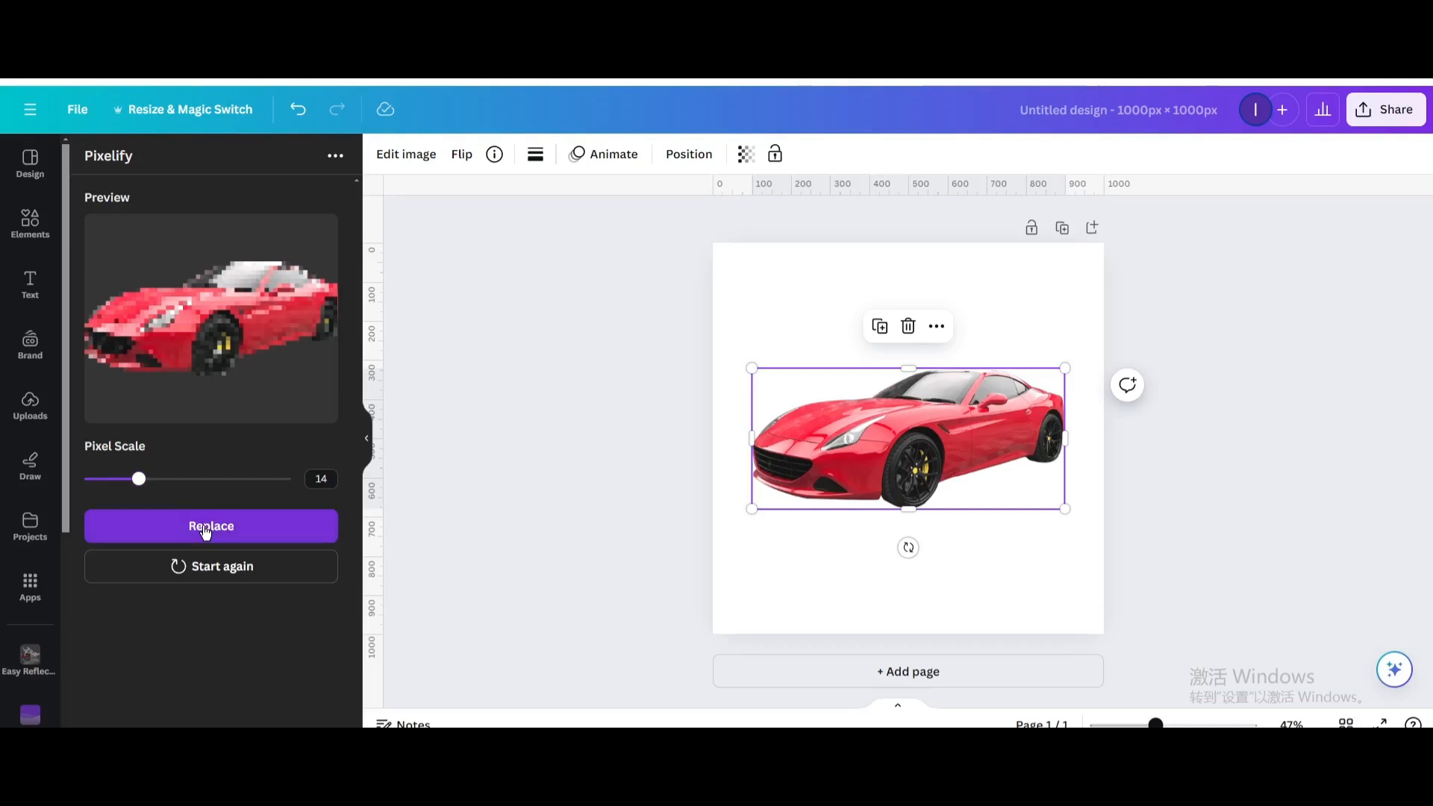
click(210, 525)
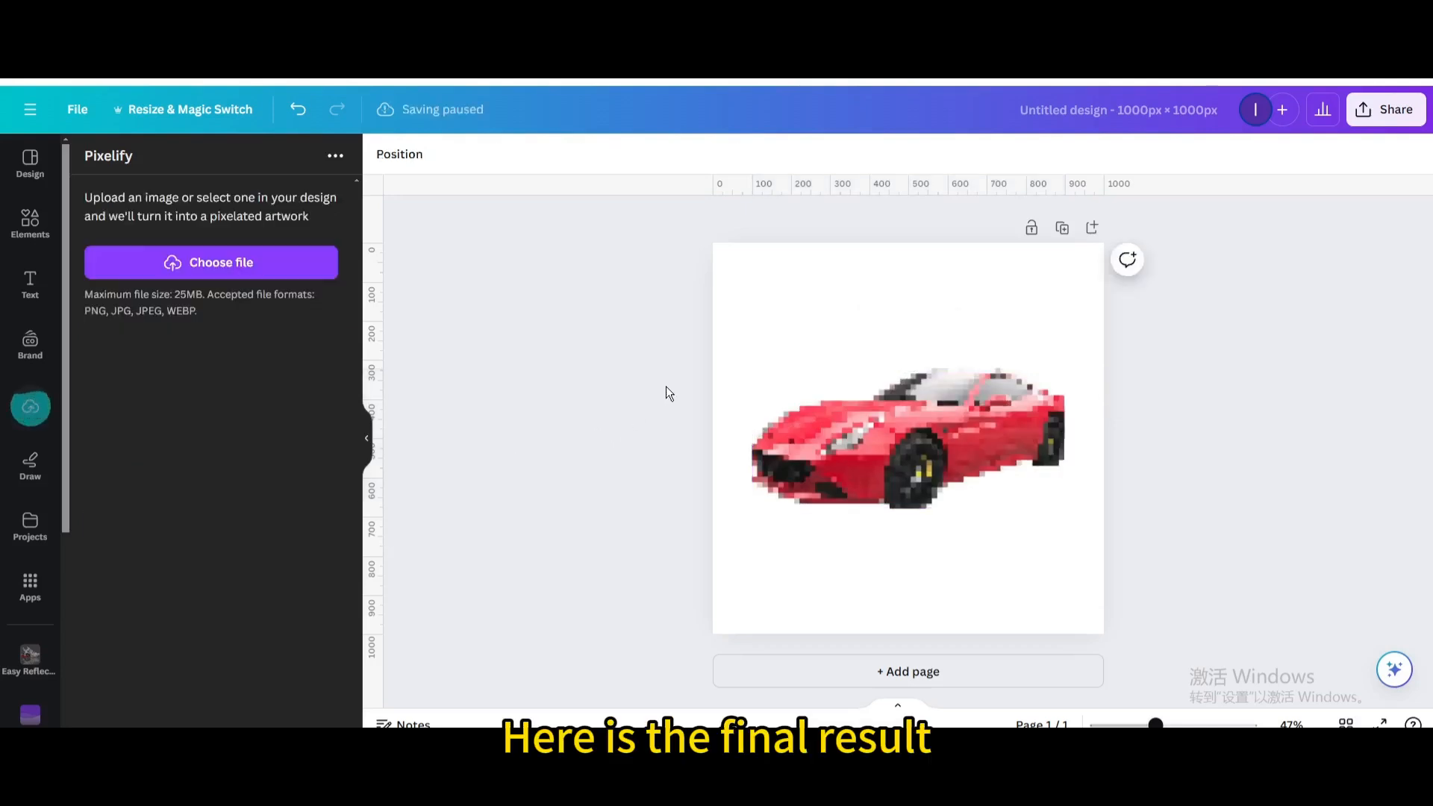